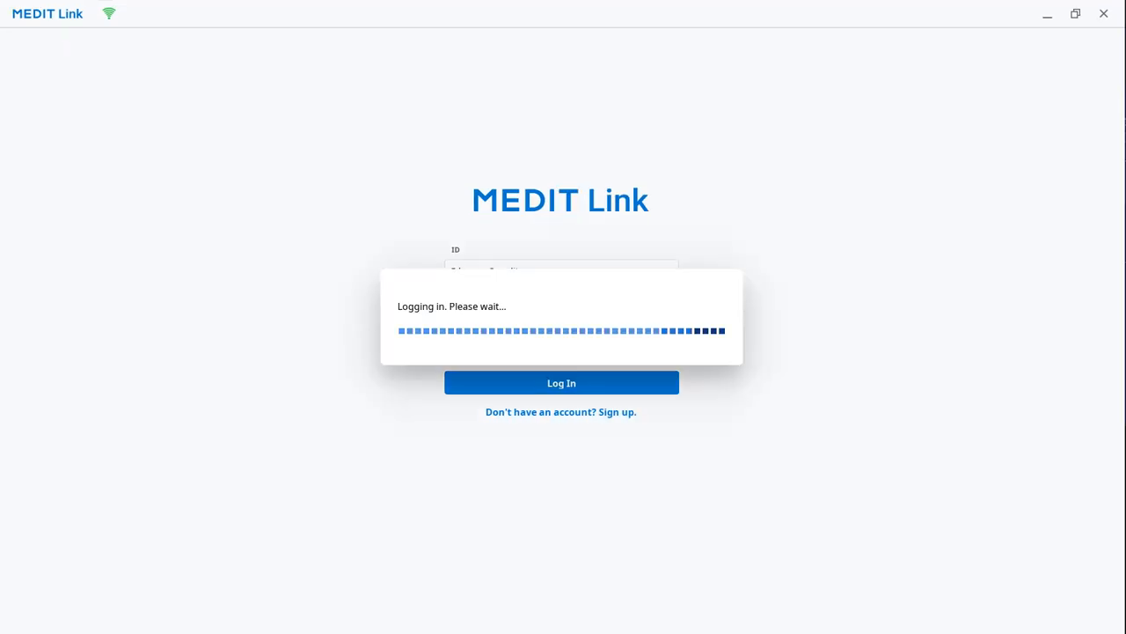
- Log in to Medit Link and install Medit Temporaries from the App Box
click(562, 382)
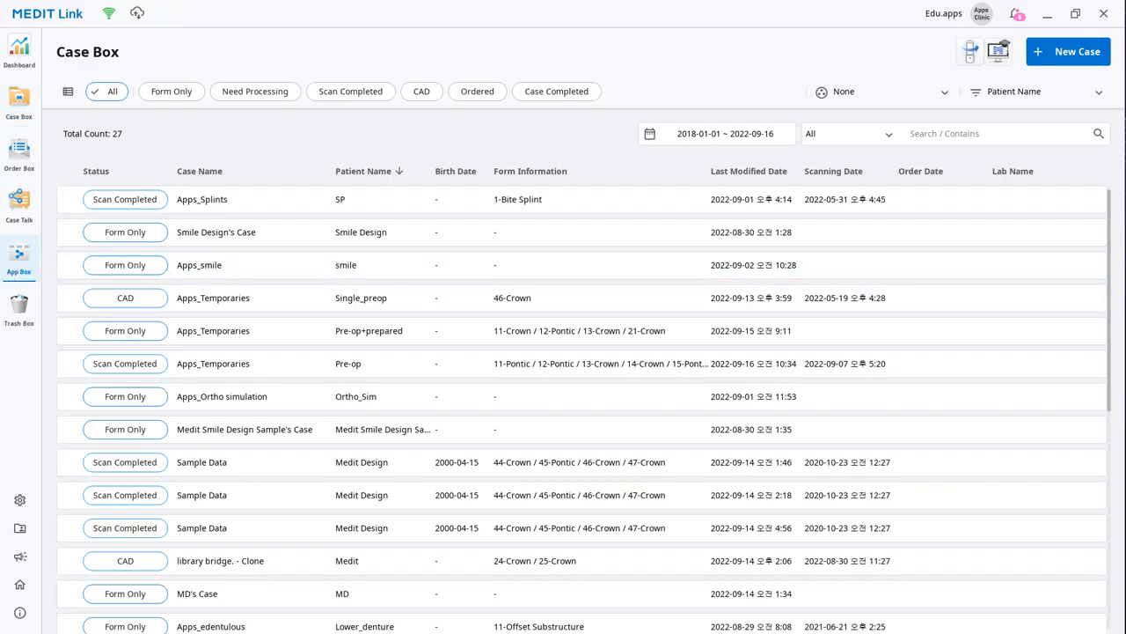
click(18, 255)
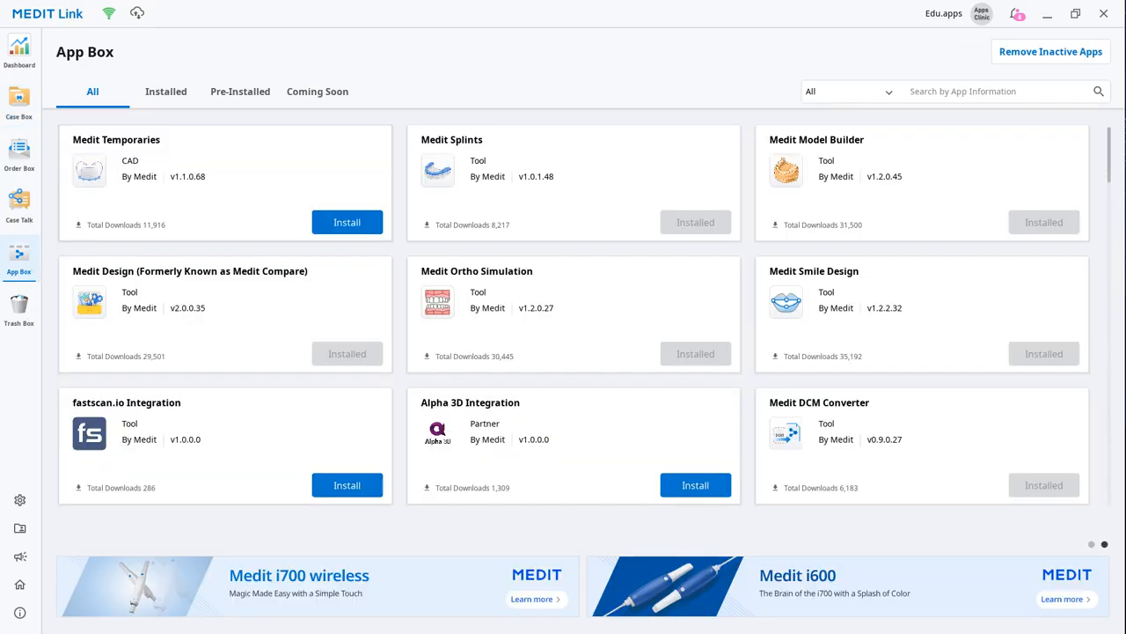
click(347, 221)
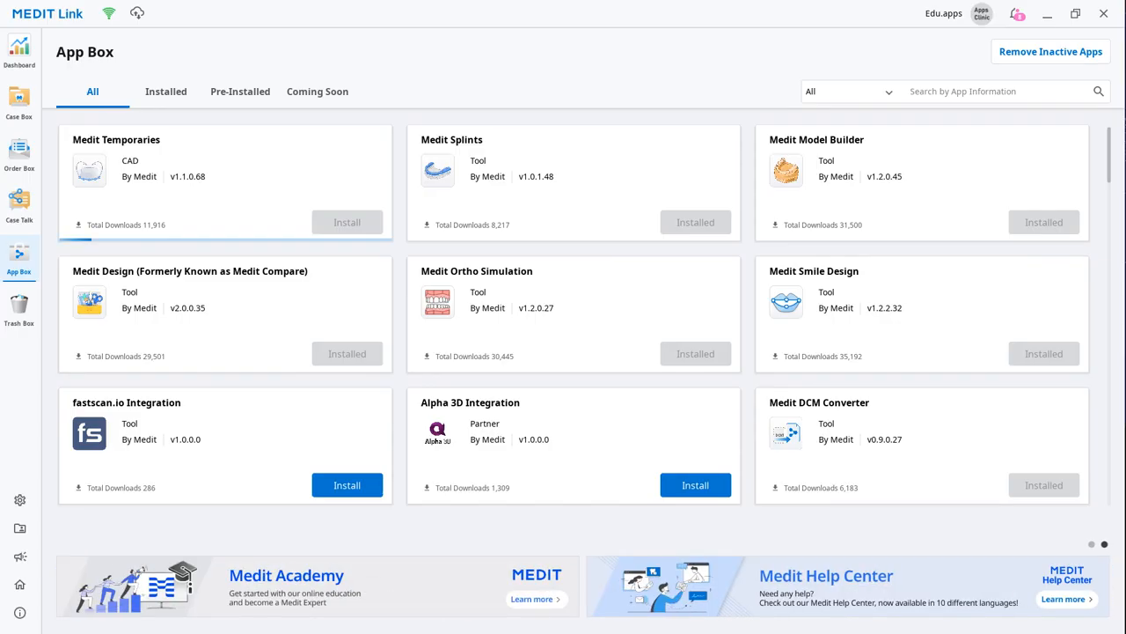
click(347, 221)
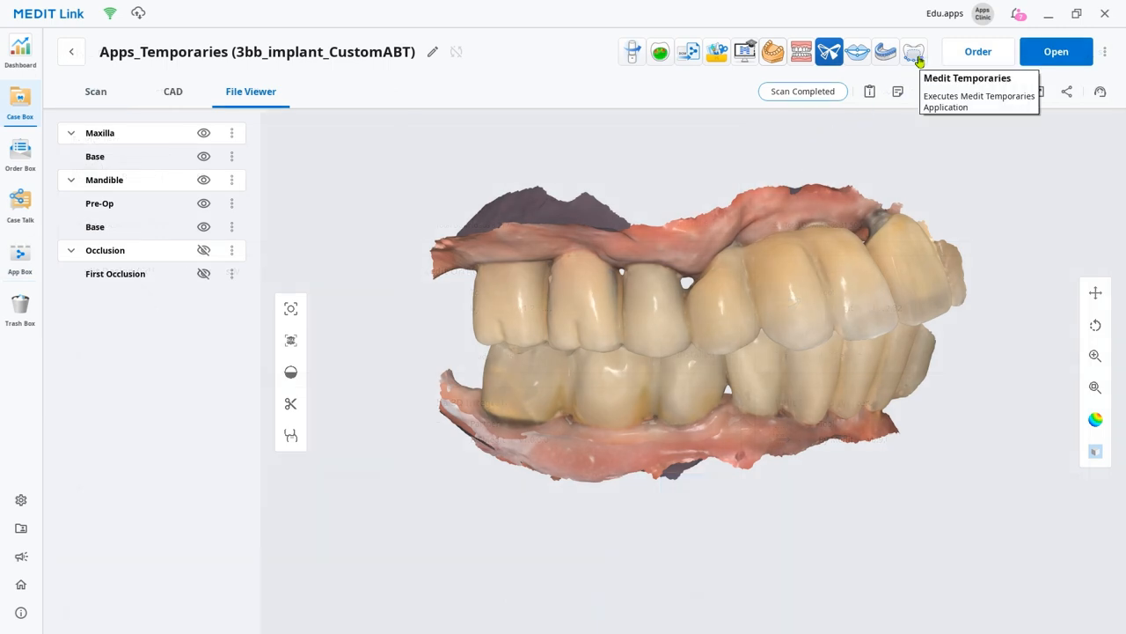
- Launch Medit Temporaries, return to the order, and save teeth 45–47 connected as a bridge
click(914, 51)
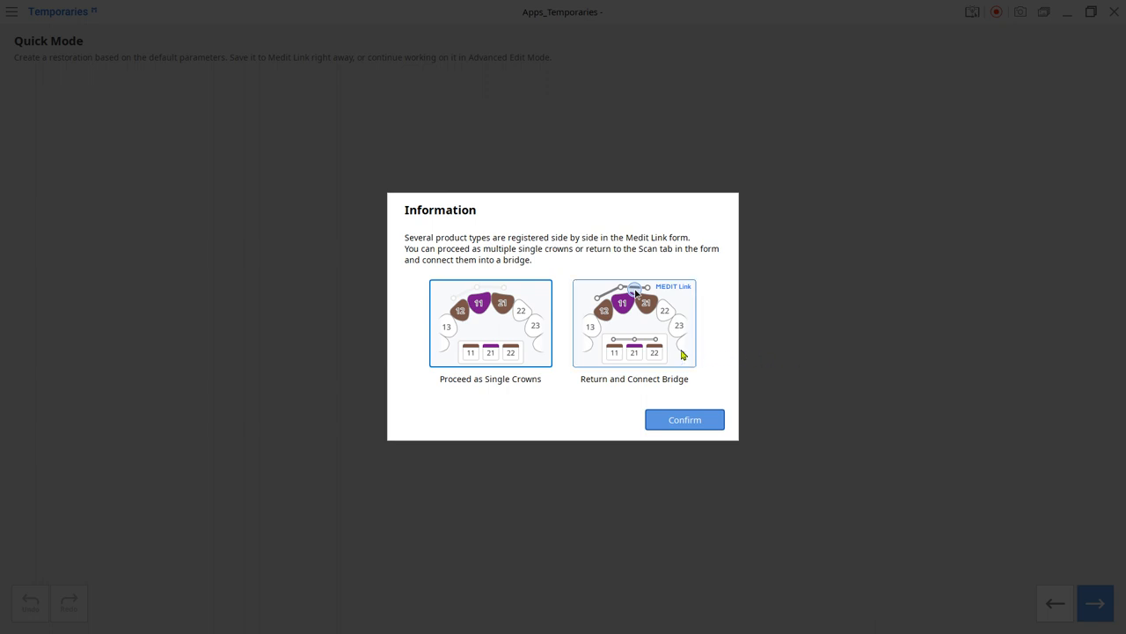
click(634, 323)
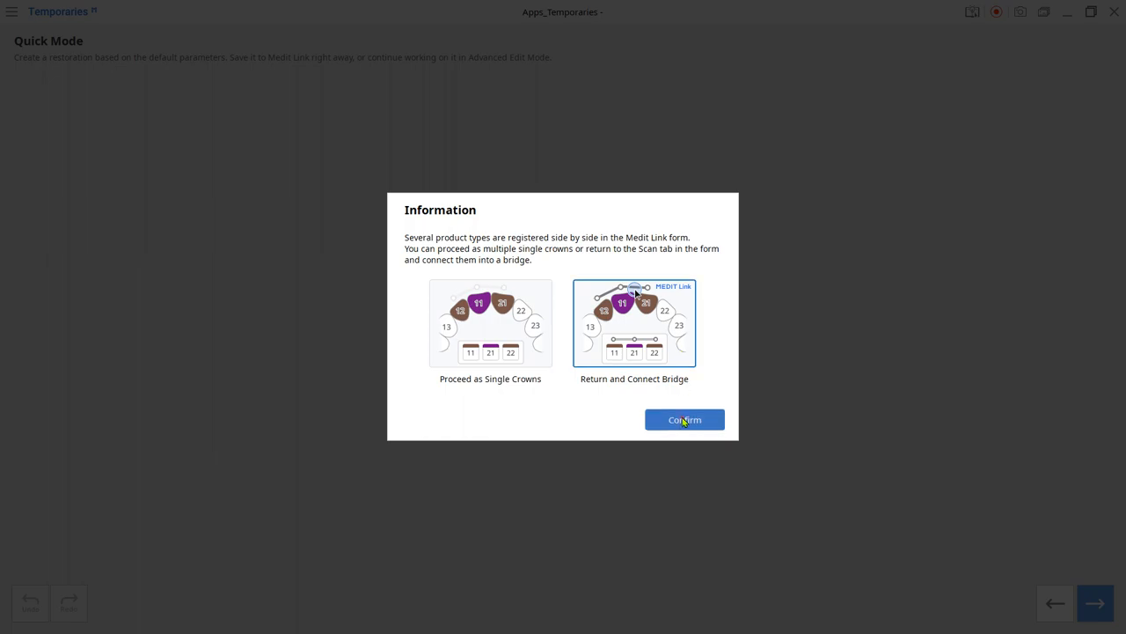
click(684, 420)
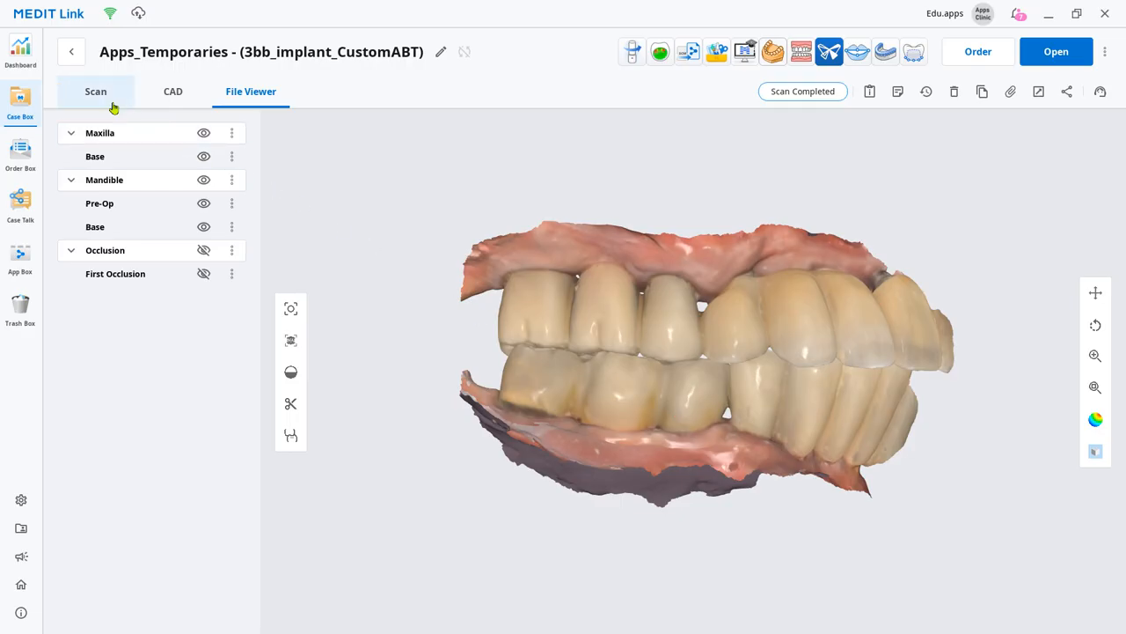
click(95, 91)
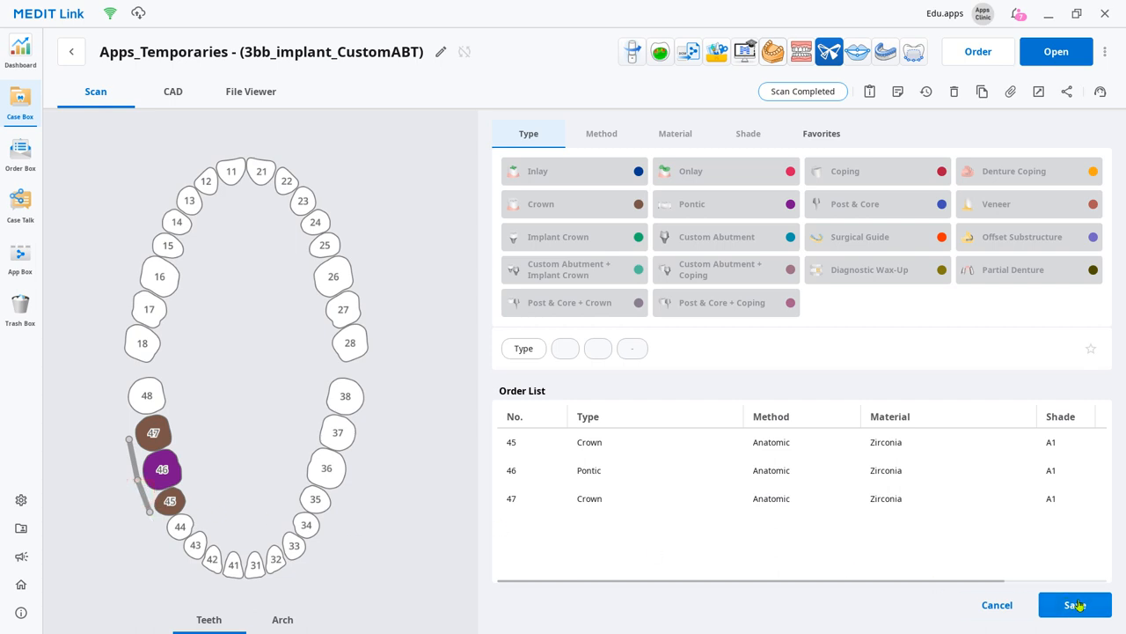
click(251, 91)
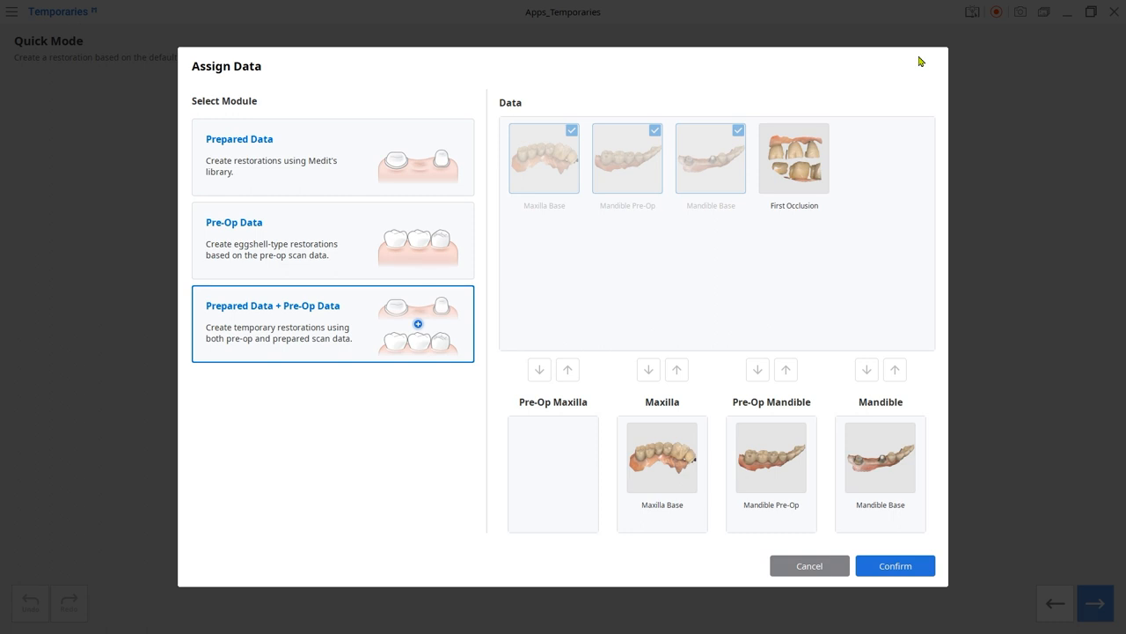
- Choose the Prepared Data module and confirm the maxilla, pre-op and mandible assignment
click(332, 157)
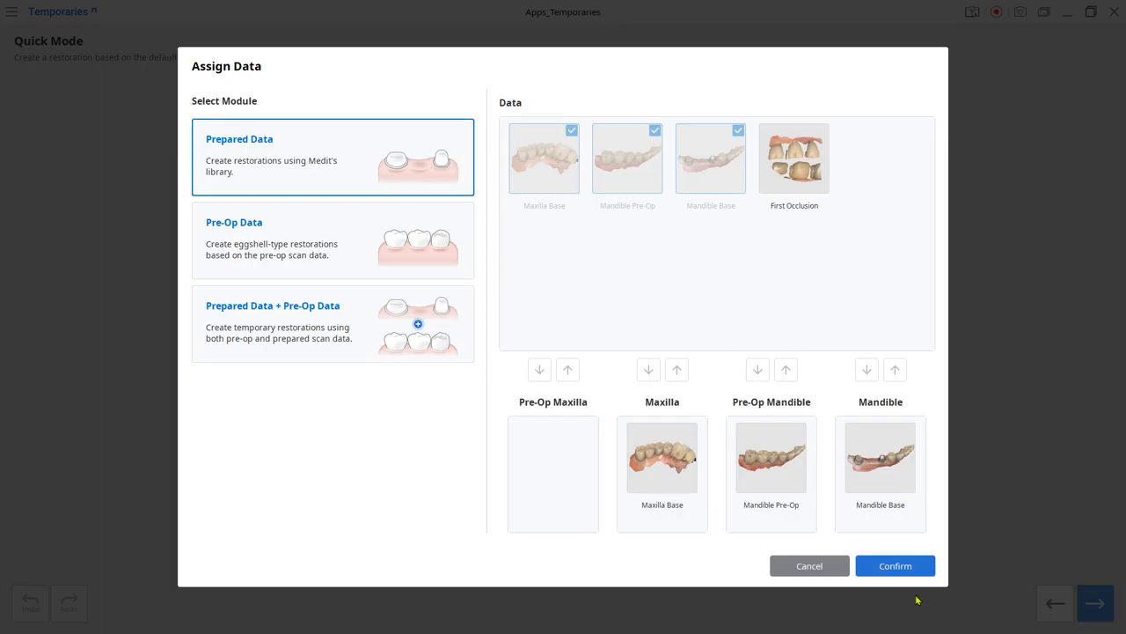
click(894, 565)
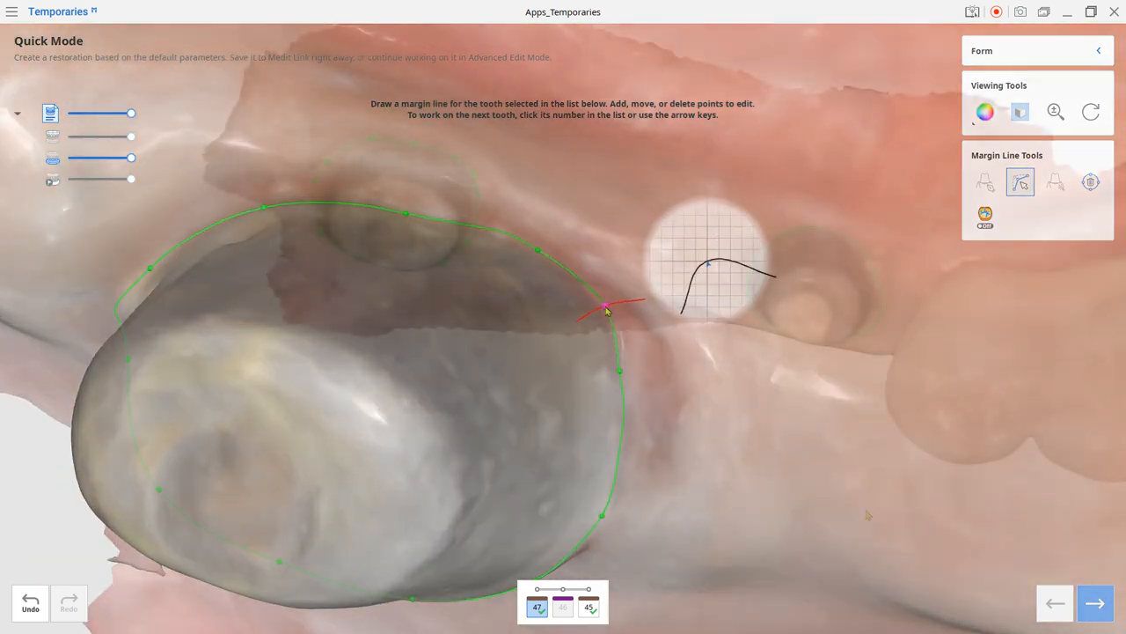
- Draw margin lines for 47 and 45 and set a saddle pontic 0.13 mm from gingiva
click(1095, 603)
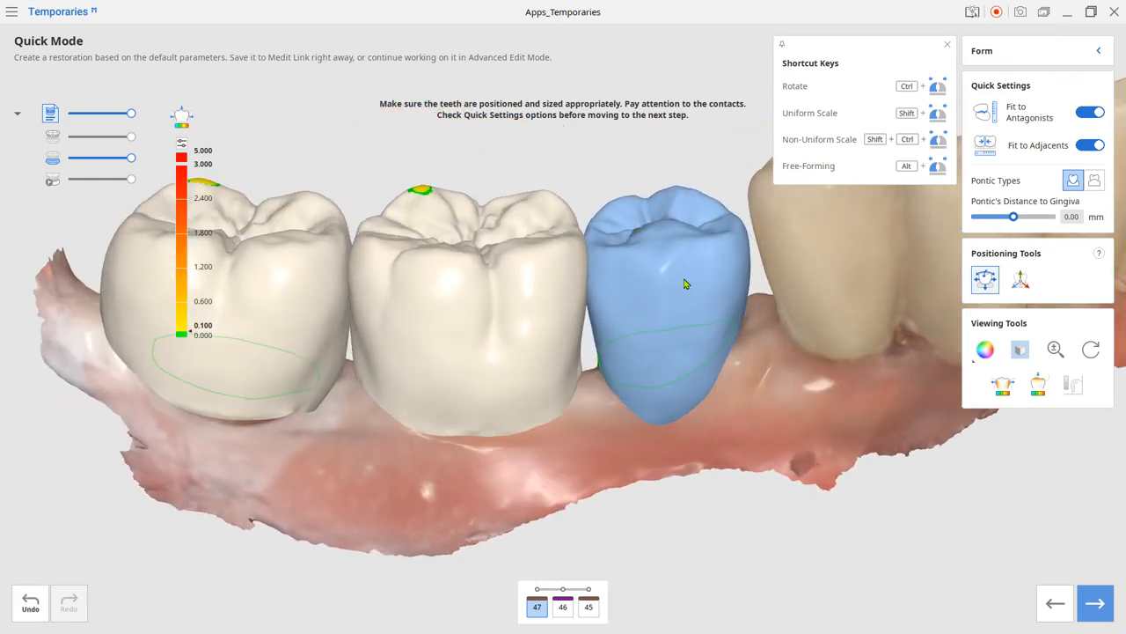
drag(686, 283, 491, 242)
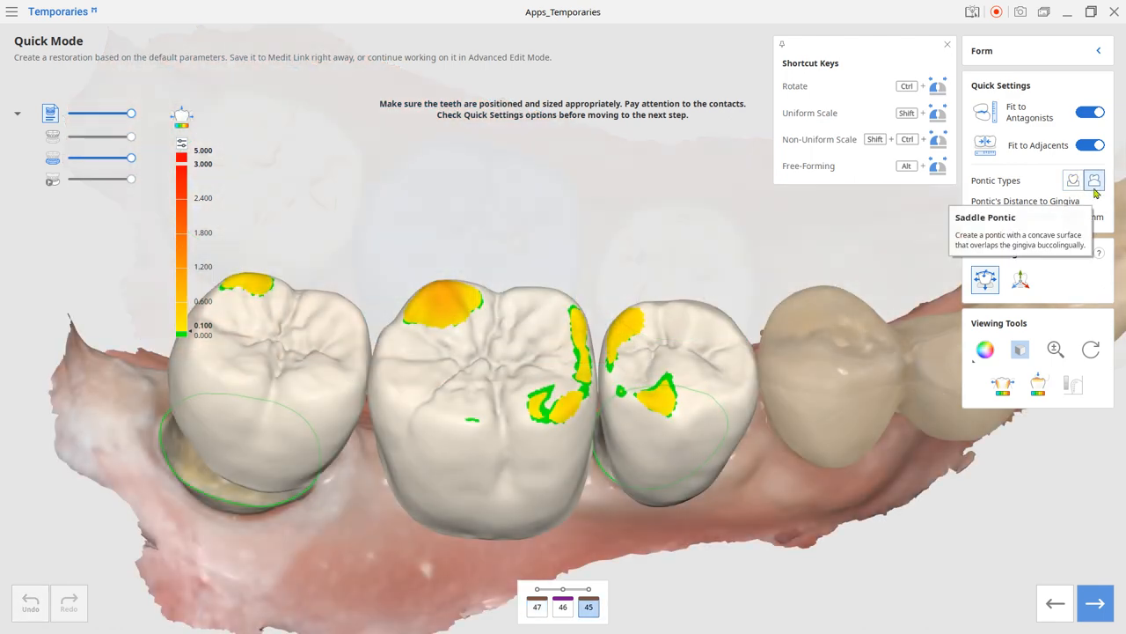
click(1073, 180)
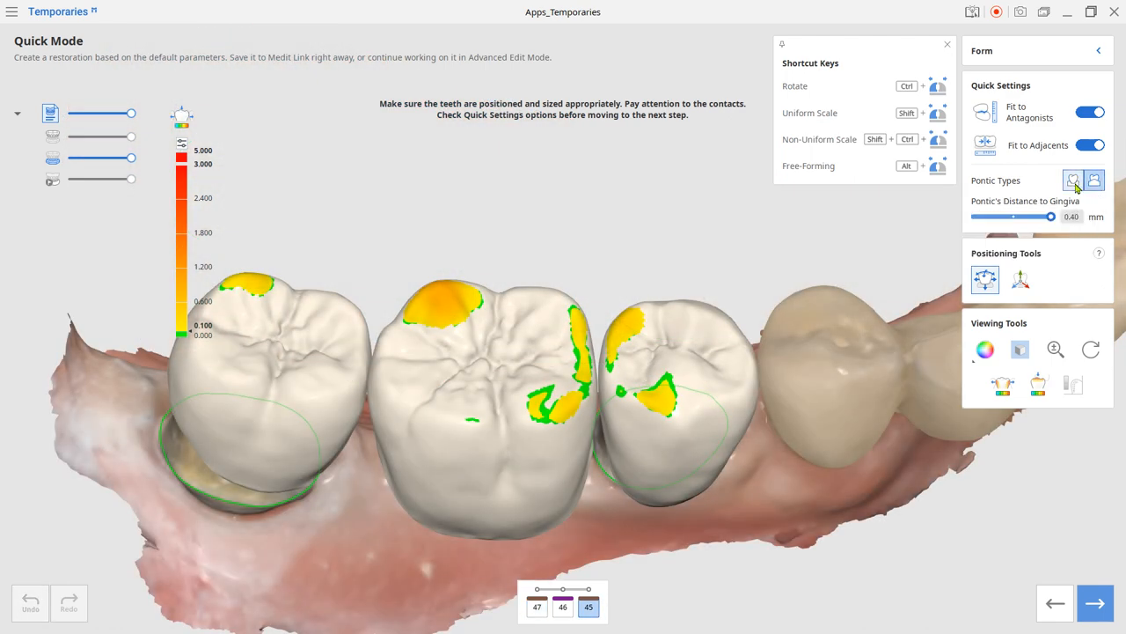
mouse_move(1073, 180)
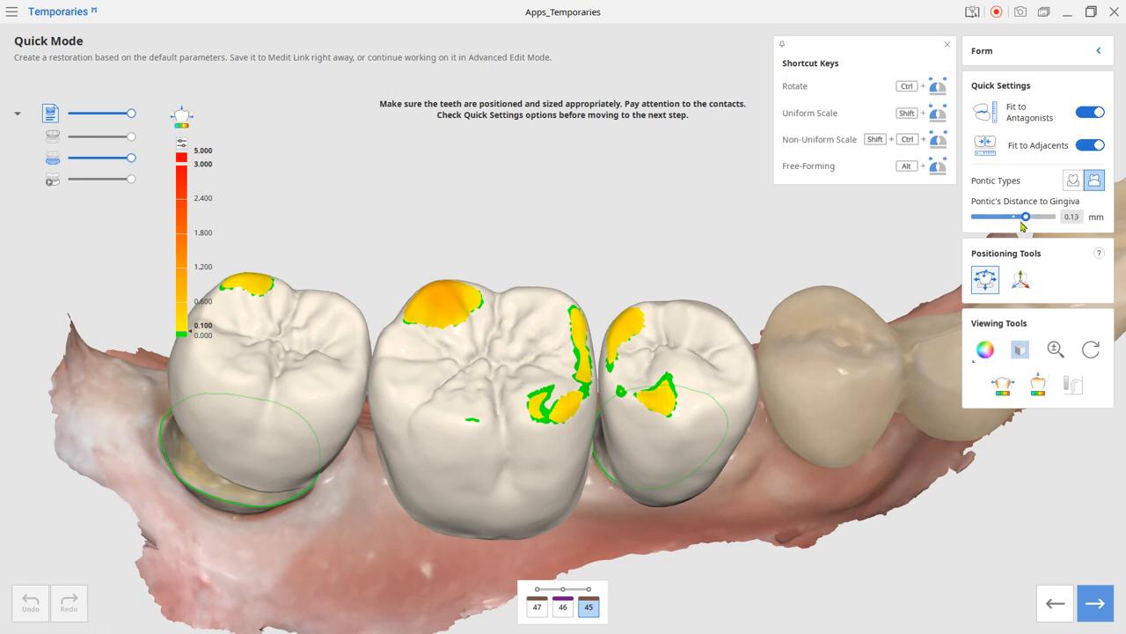
drag(1024, 217, 1049, 216)
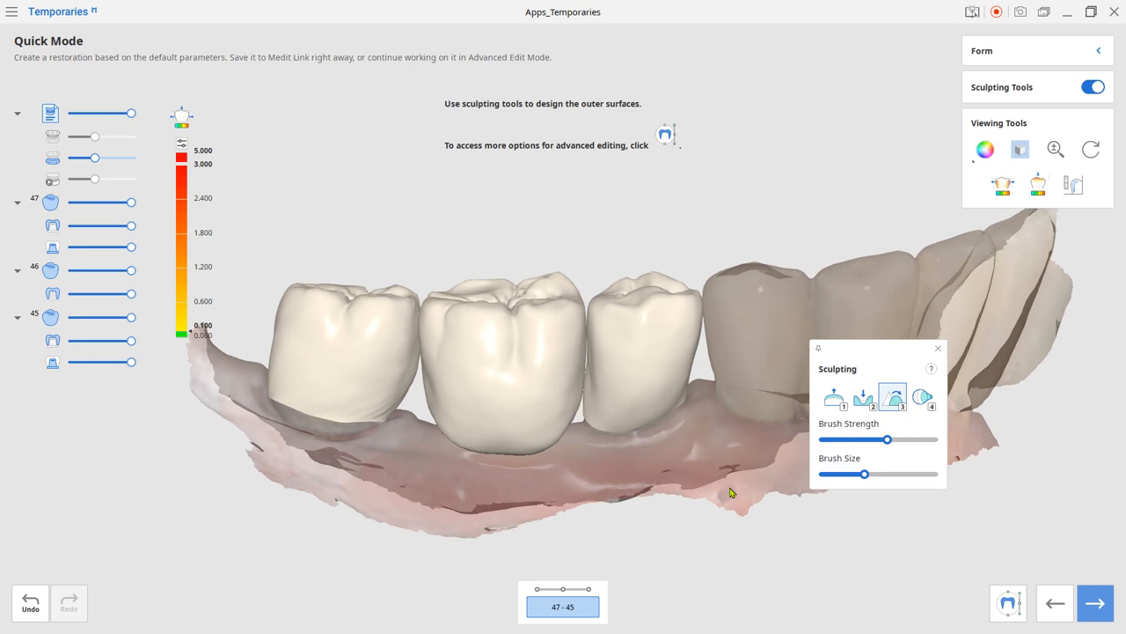
- Refine the 45–47 bridge in Advanced Edit Mode and save it to Medit Link
click(666, 134)
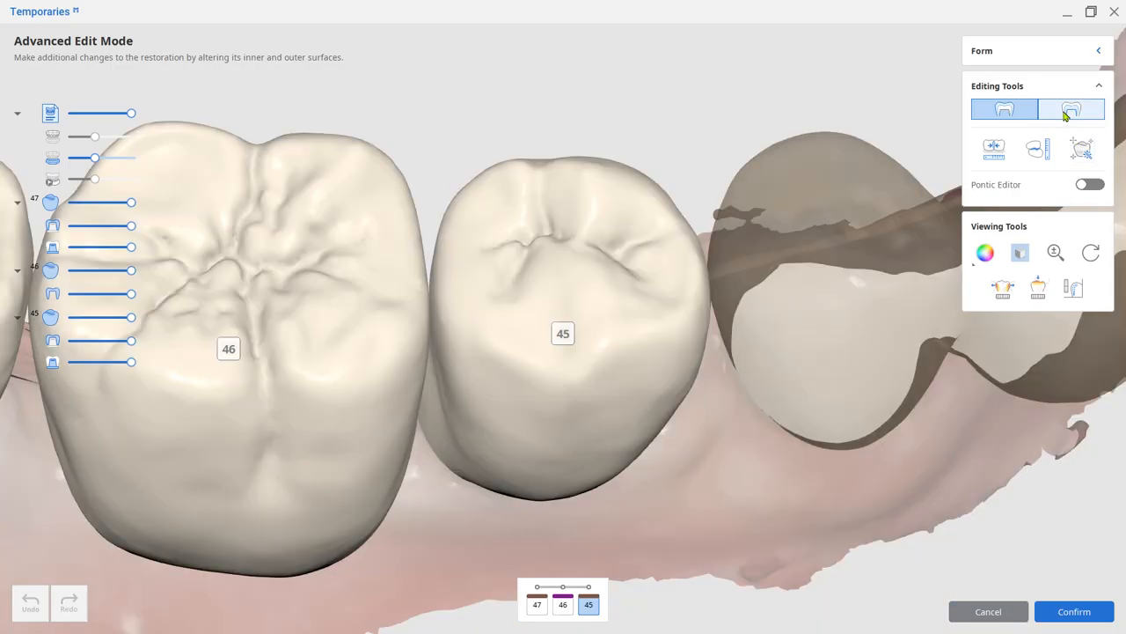
click(1071, 109)
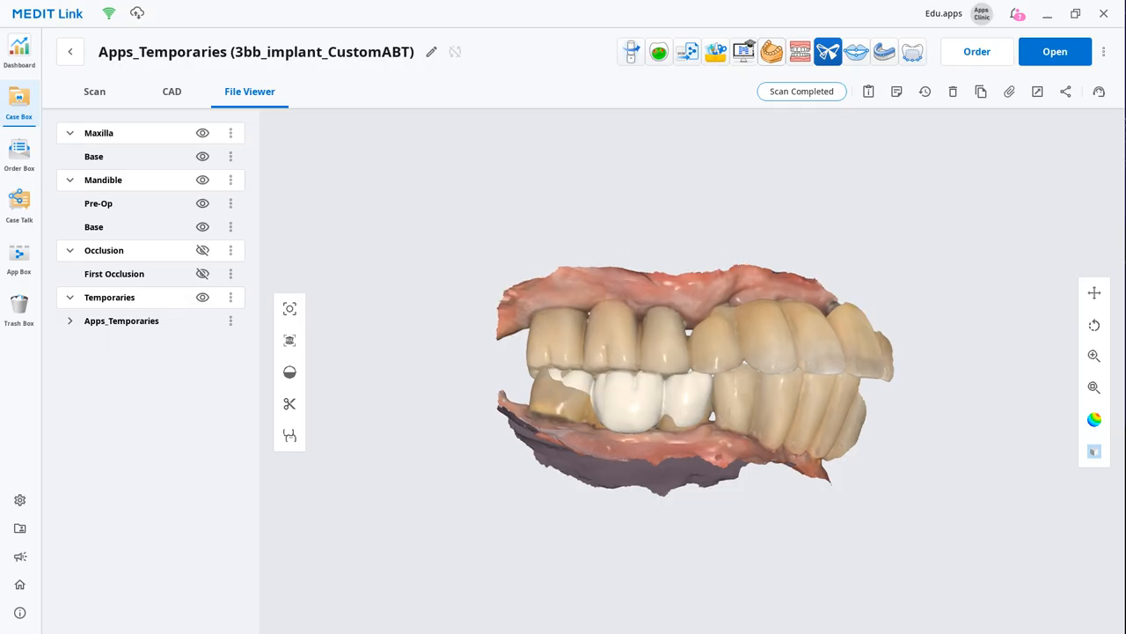
- Hide the maxilla scan and orbit the model to inspect the saved bridge
click(203, 133)
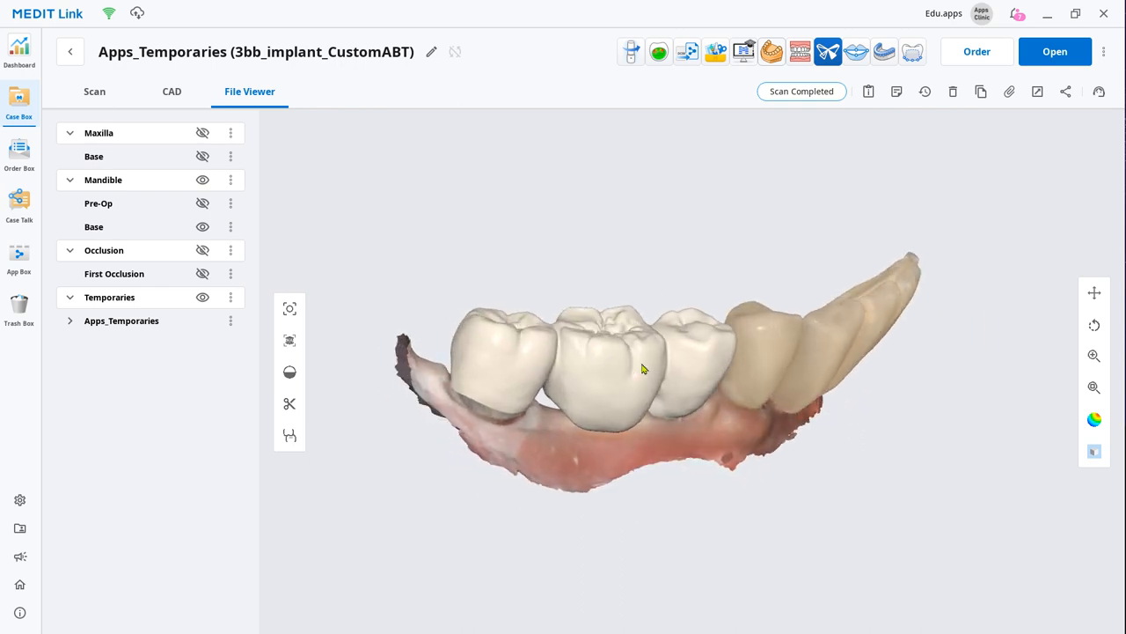
drag(643, 370, 590, 413)
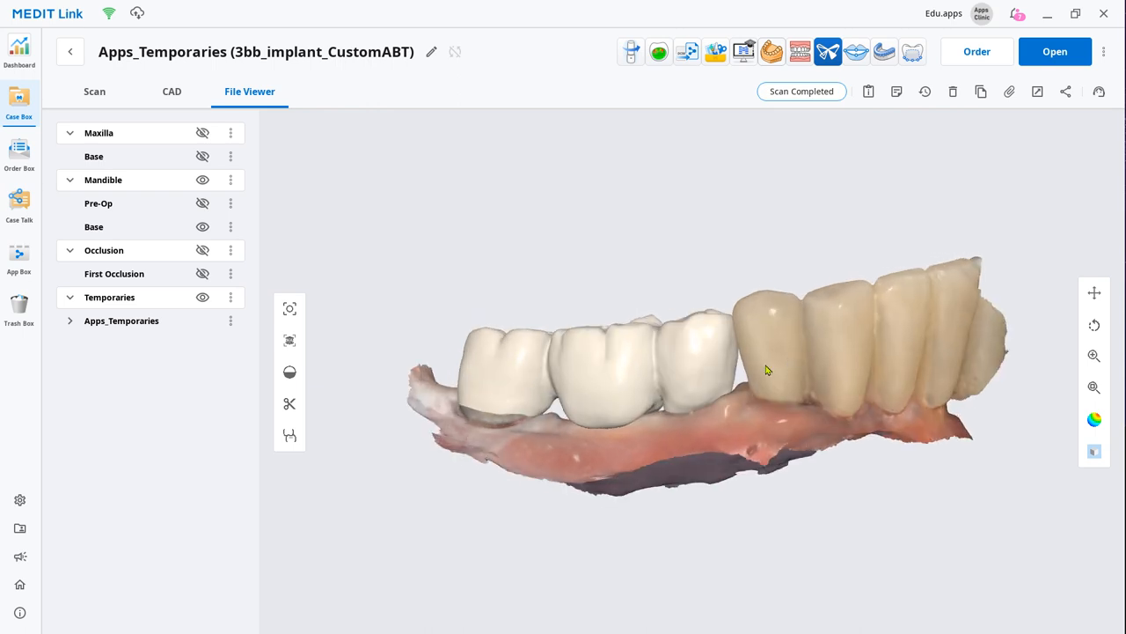
drag(766, 370, 753, 427)
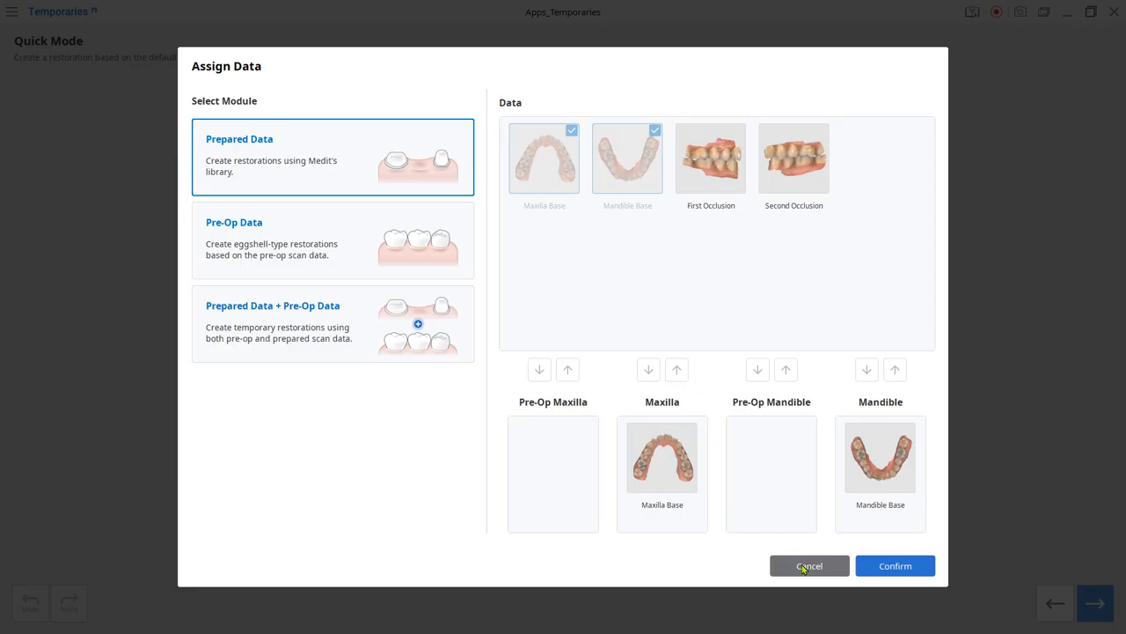
- Confirm the Pre-Op Data scan assignment and select the areas of teeth 17–27
click(332, 239)
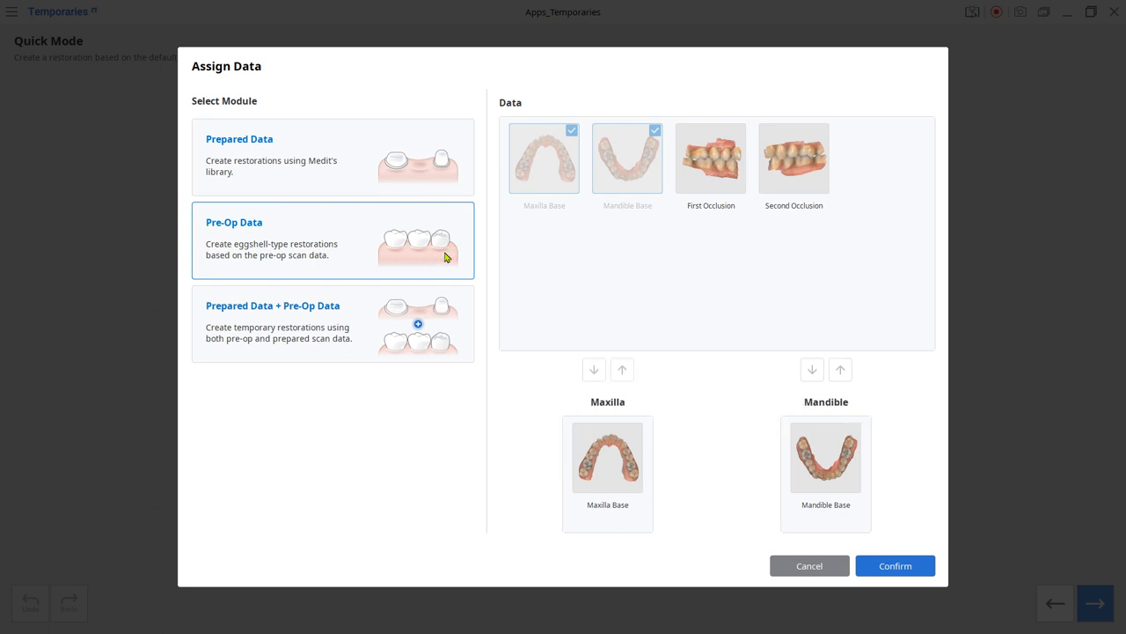
mouse_move(895, 565)
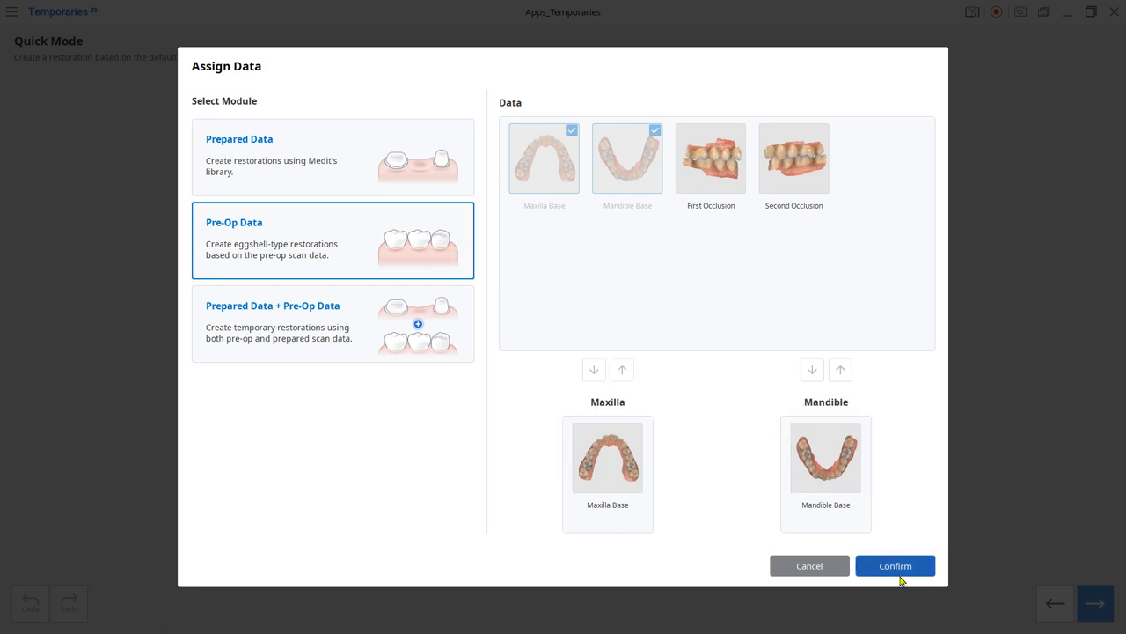
click(894, 565)
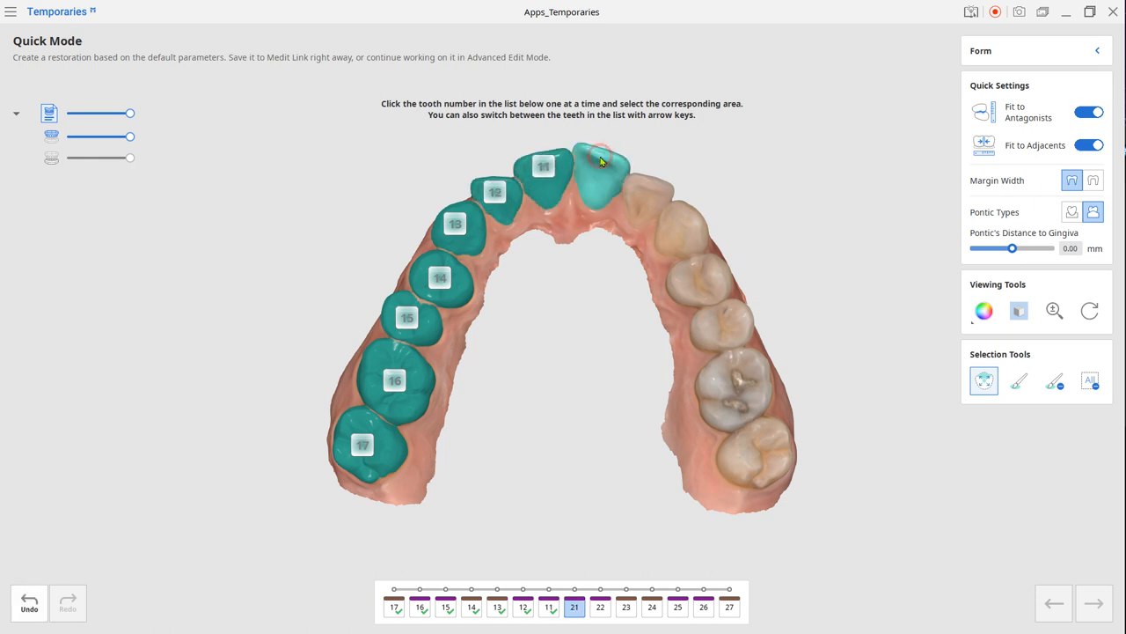
click(651, 607)
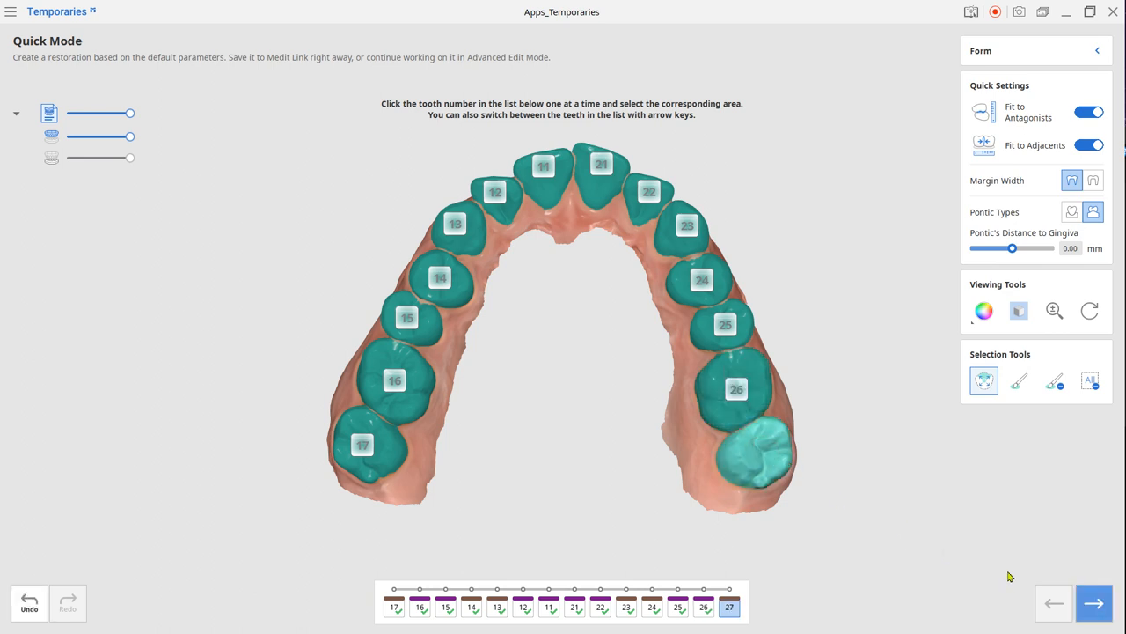
click(1093, 603)
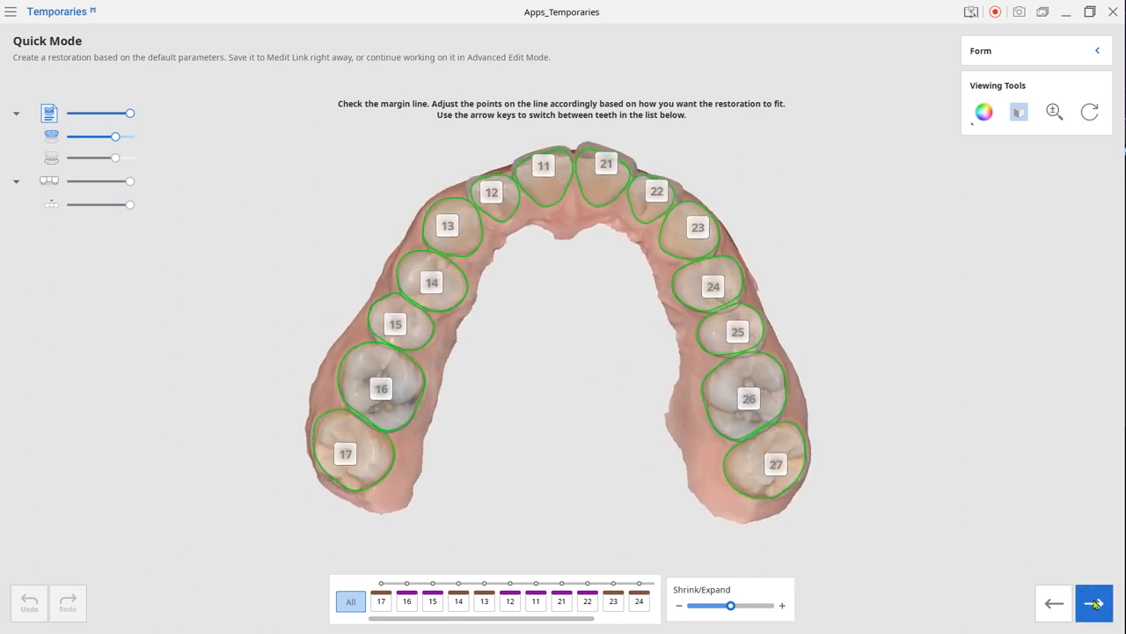
- Accept the 17–27 margin lines, generate the eggshell bridge, and sculpt its surface
click(1094, 603)
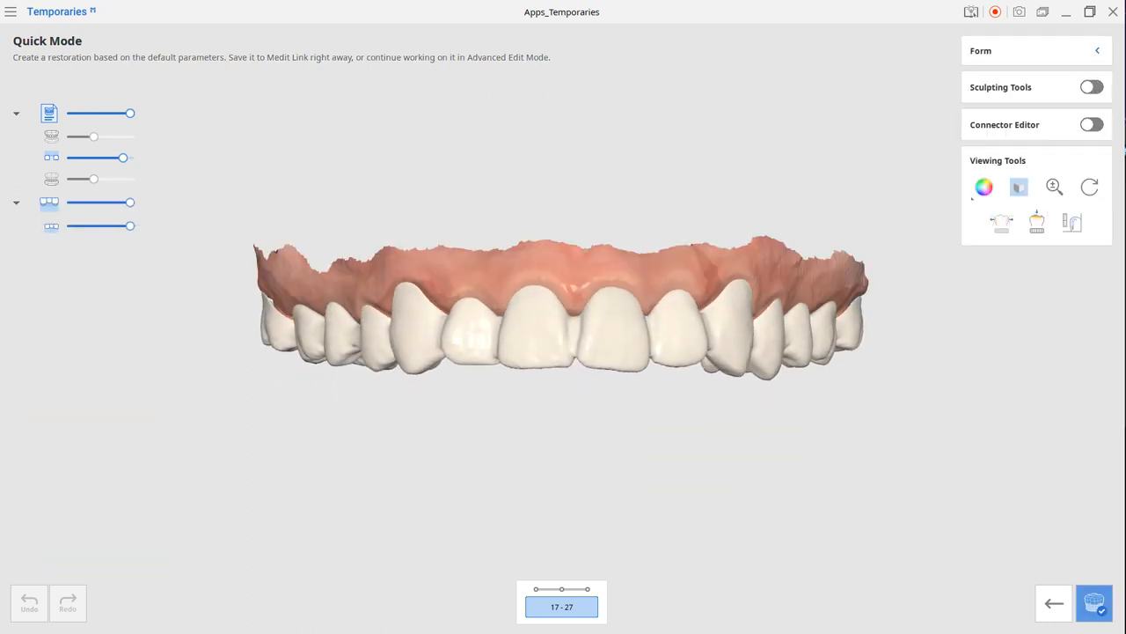
click(1093, 86)
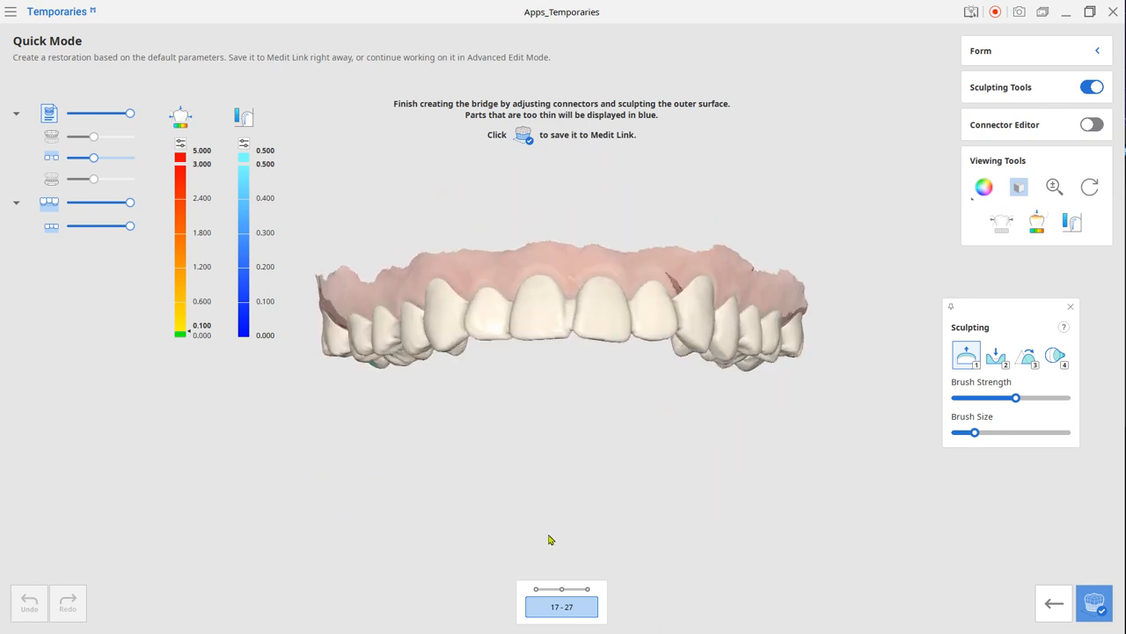
drag(550, 540, 310, 398)
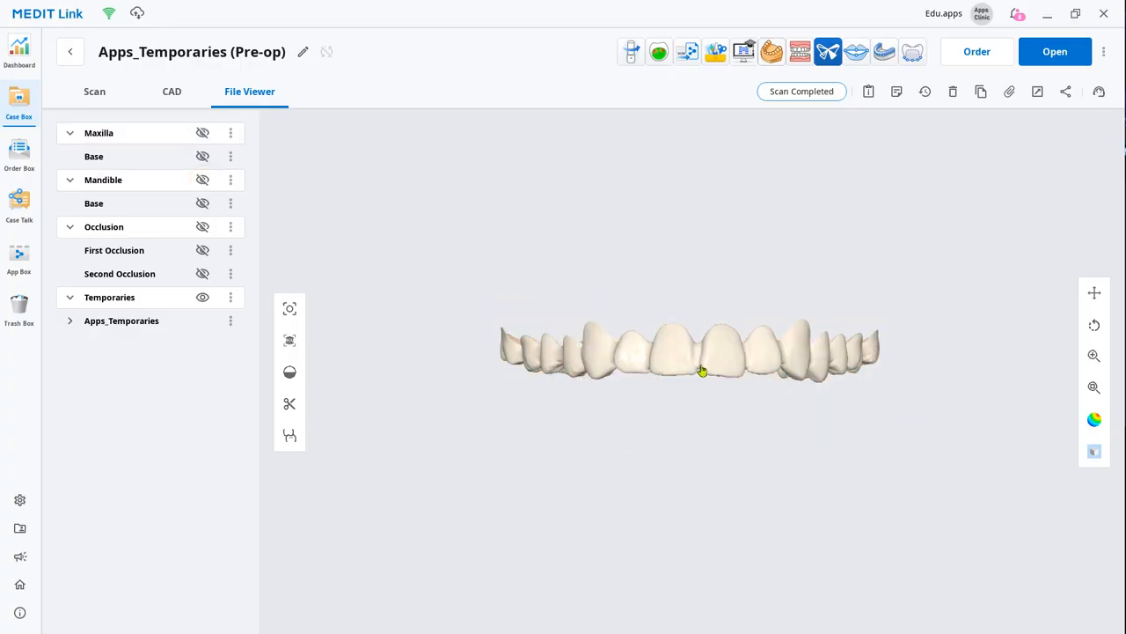
- Orbit the saved full-arch bridge in the File Viewer to inspect it
drag(702, 370, 695, 471)
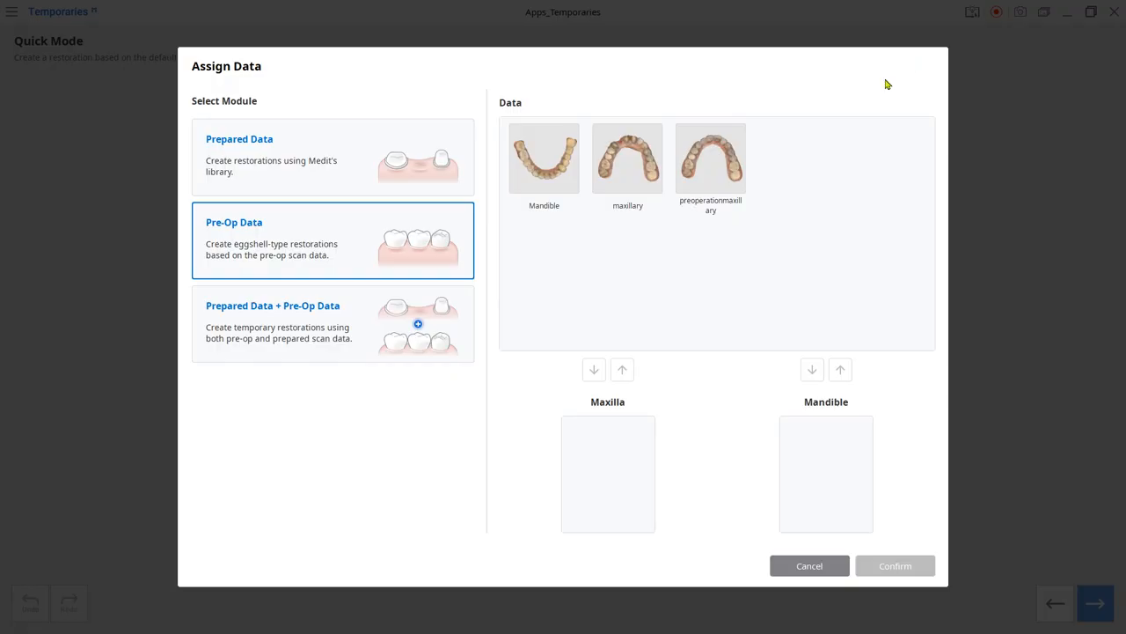
- Assign Prepared plus Pre-Op scans, select teeth 13, 12, 11, 21, and generate temporaries
click(272, 305)
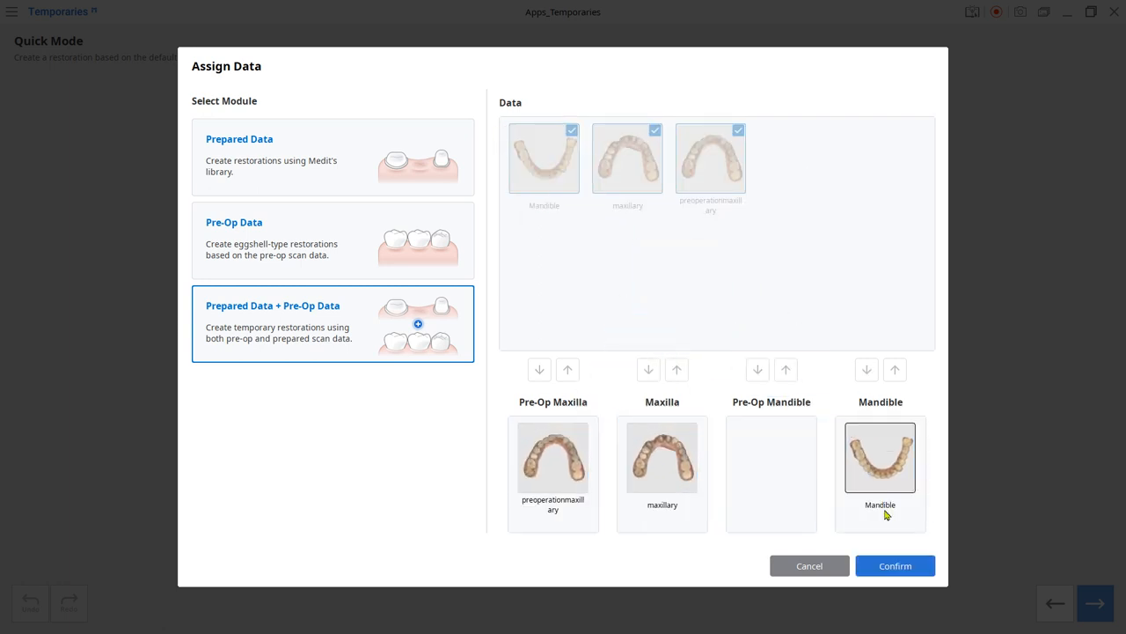
click(895, 565)
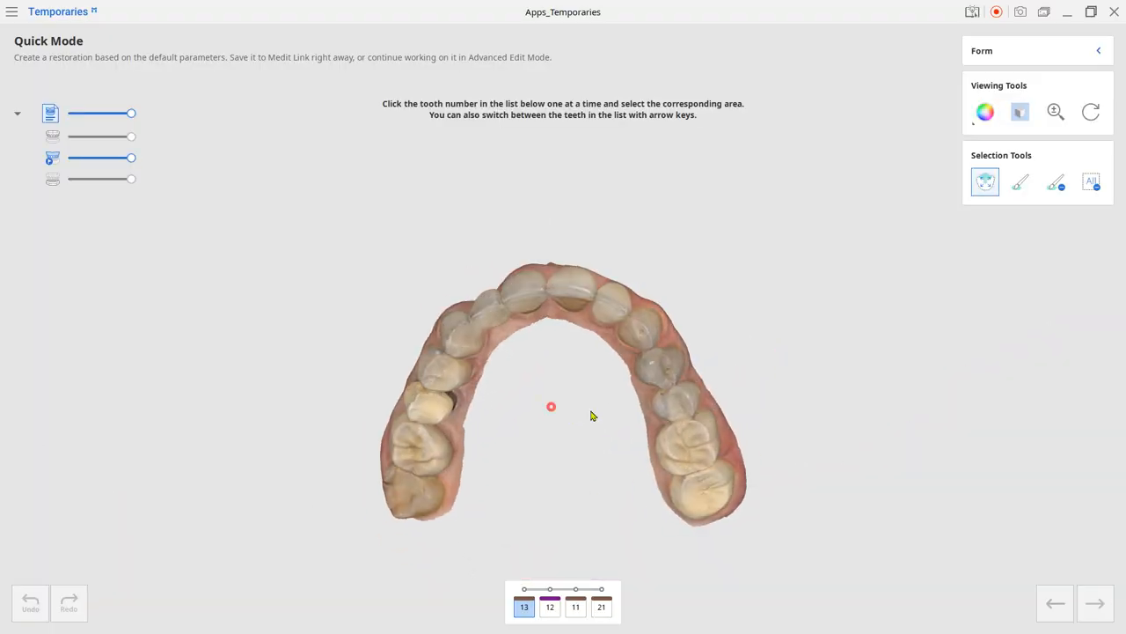
click(549, 607)
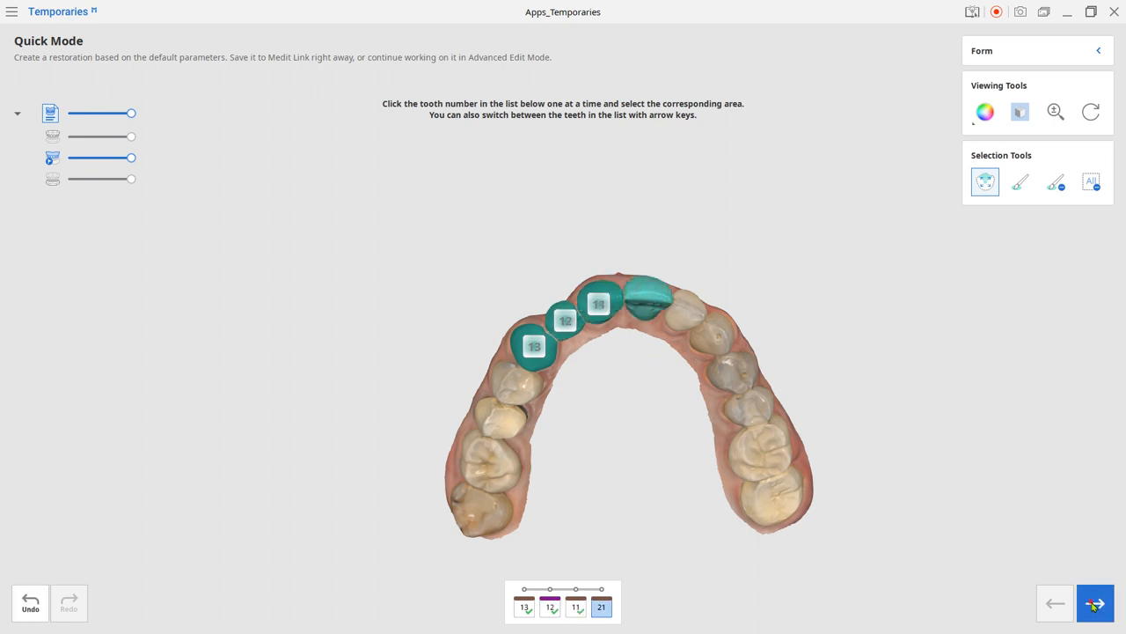
click(1096, 603)
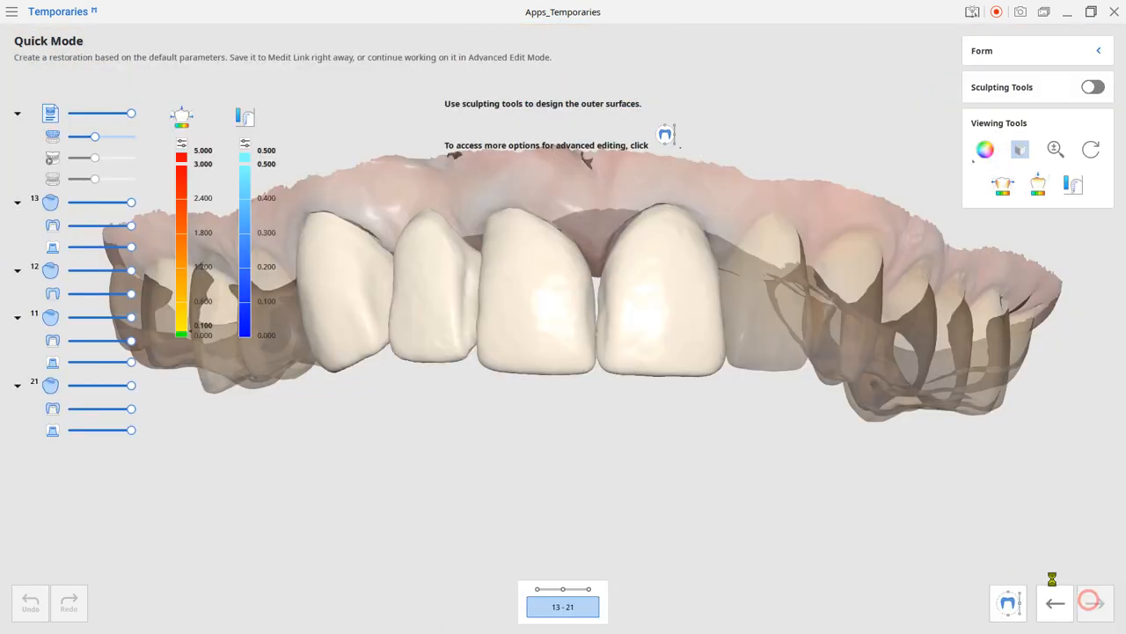
- Enable Sculpting Tools and sculpt the bridge surface between two crowns
click(1093, 87)
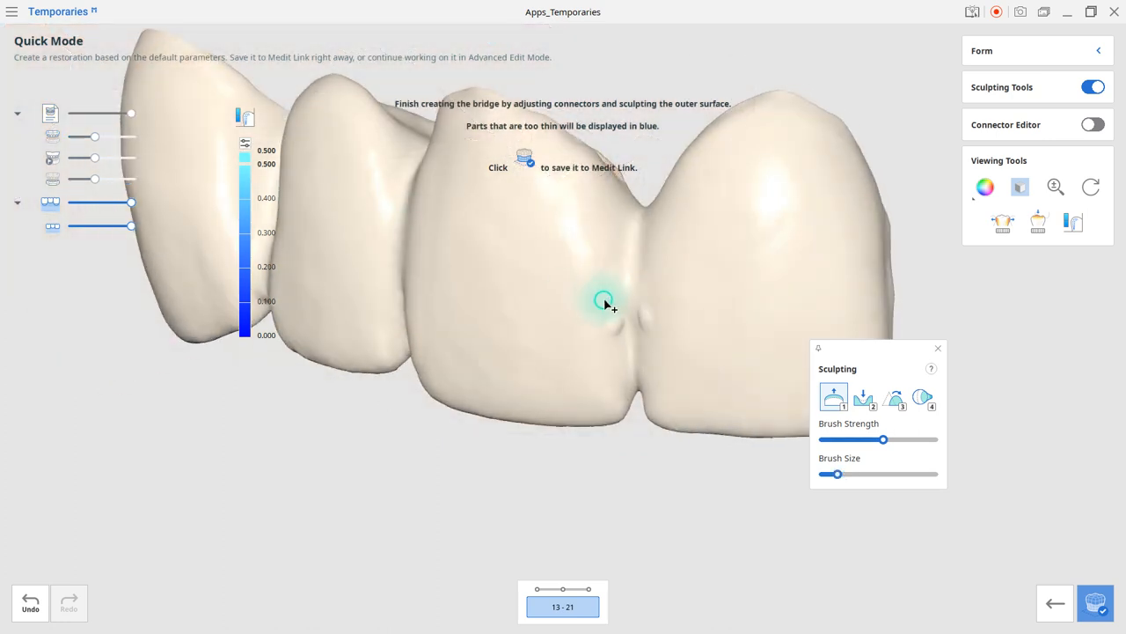
click(893, 397)
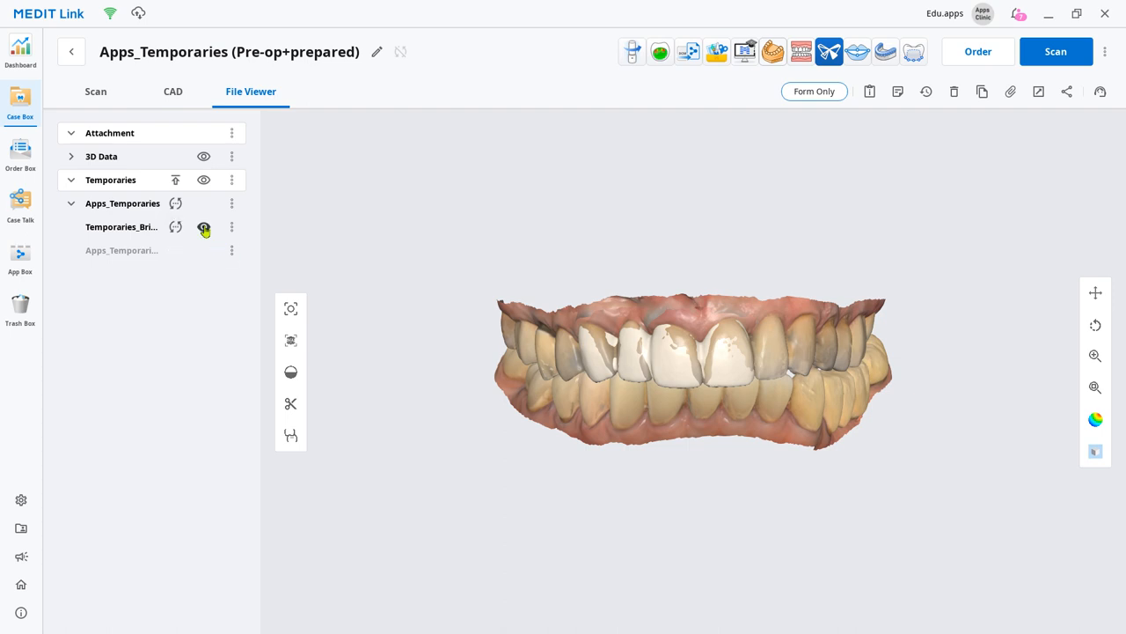
- Toggle the 13–21 bridge visibility in File Viewer, orbit to check fit, and start STL export to PreForm
click(71, 156)
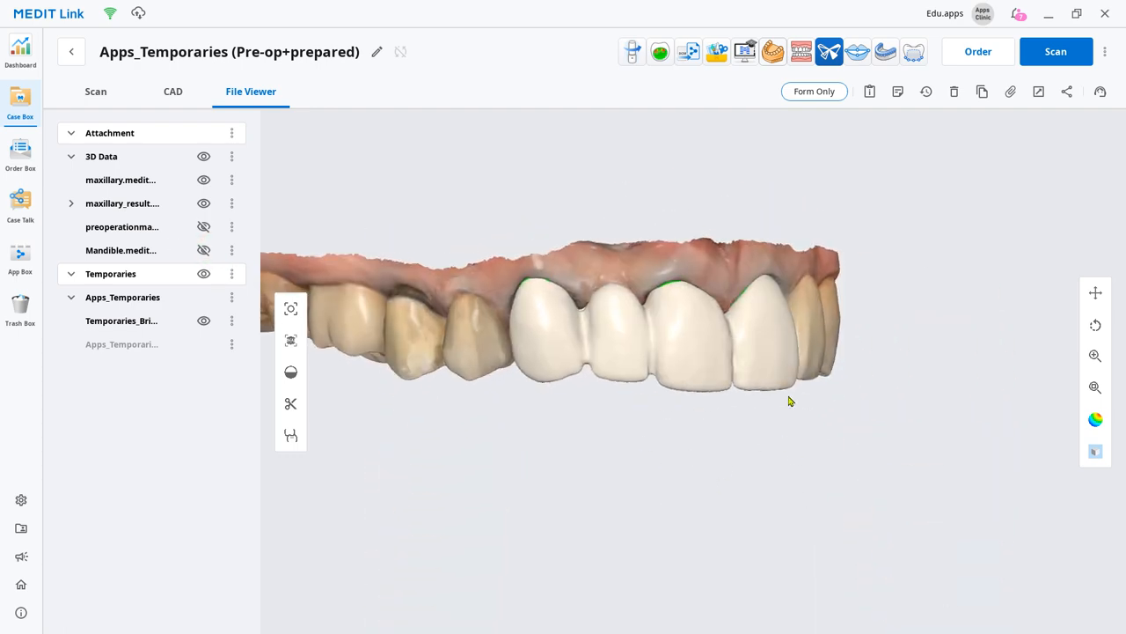
drag(791, 400, 678, 199)
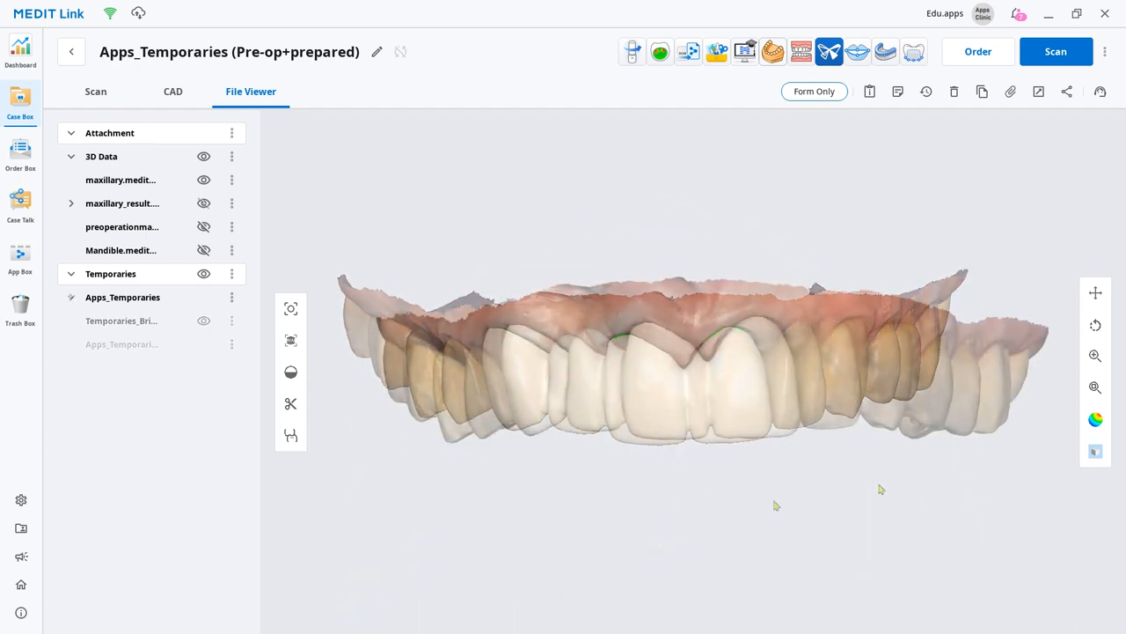
click(829, 51)
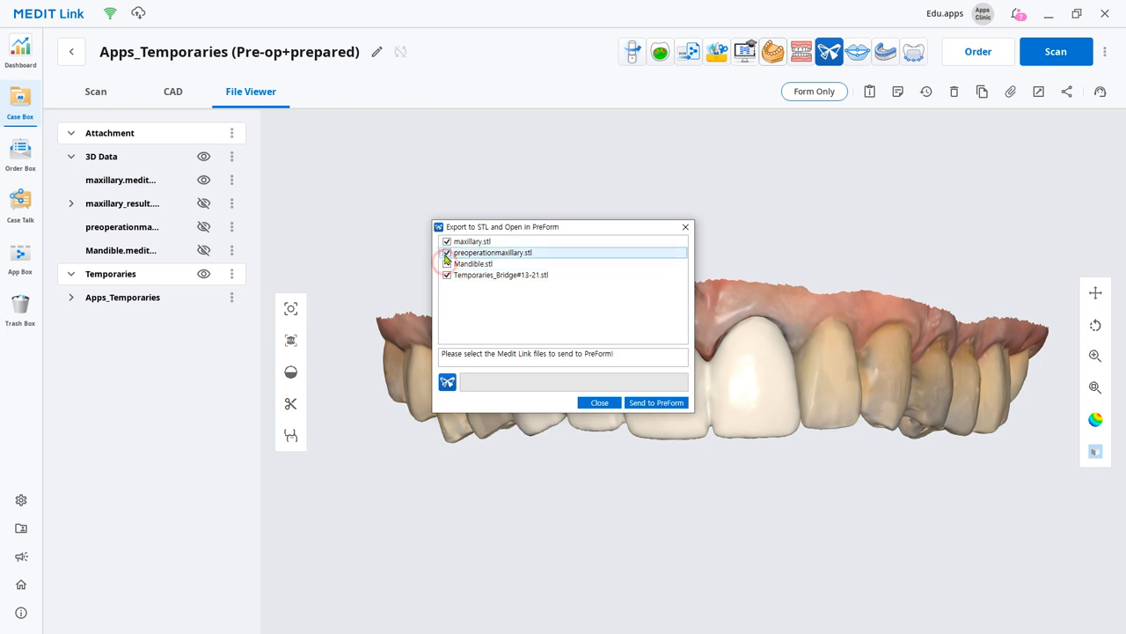
- Send only Temporaries_Bridge#13-21.stl to PreForm and orbit the supported bridge
click(657, 402)
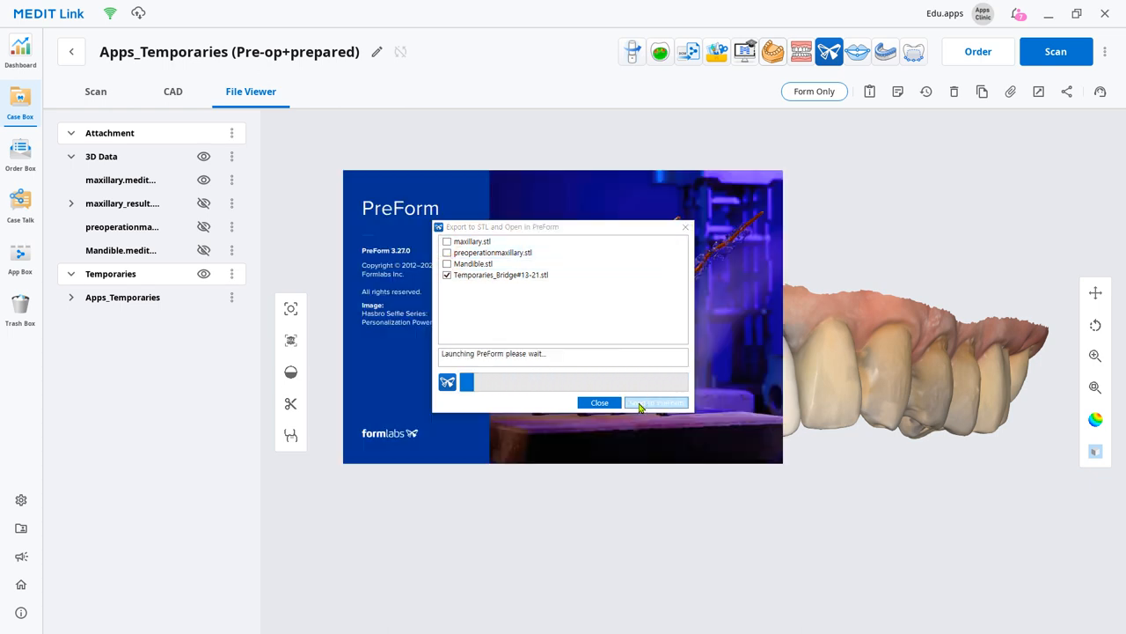
click(656, 402)
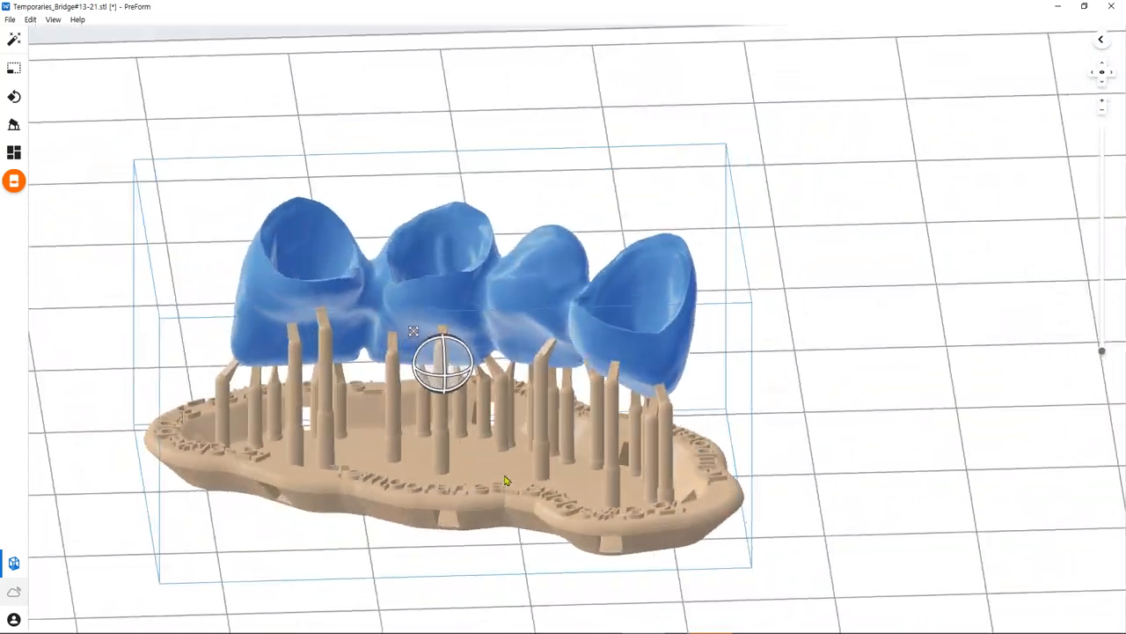
drag(506, 480, 535, 528)
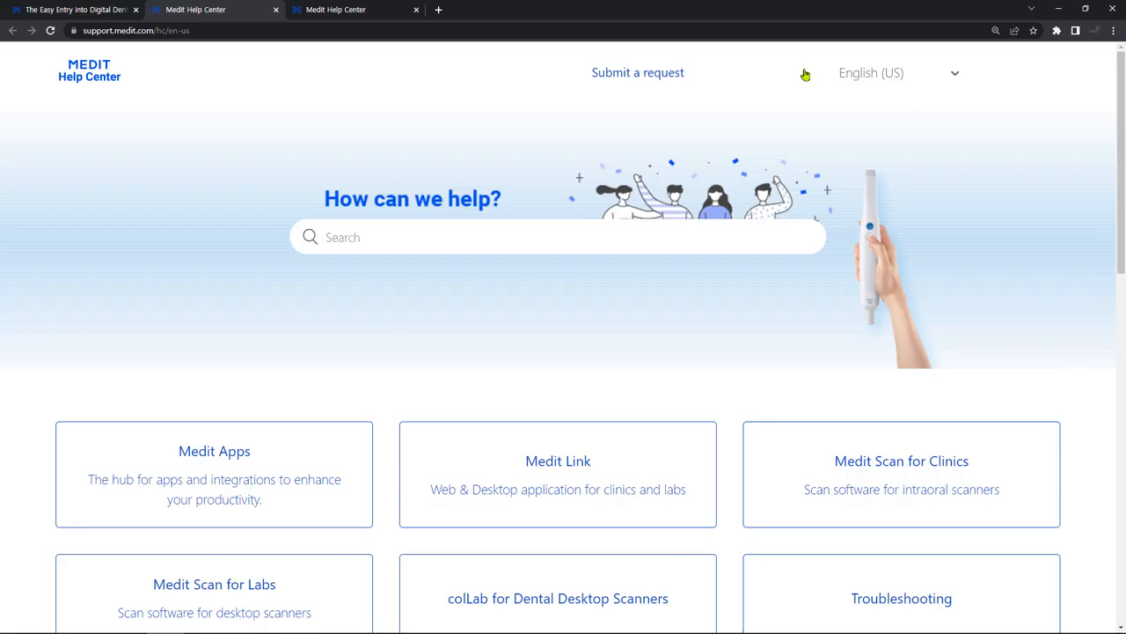
- Navigate Medit Apps > Configuring Medit Apps for 3D printing > Formlabs Get Info
click(214, 451)
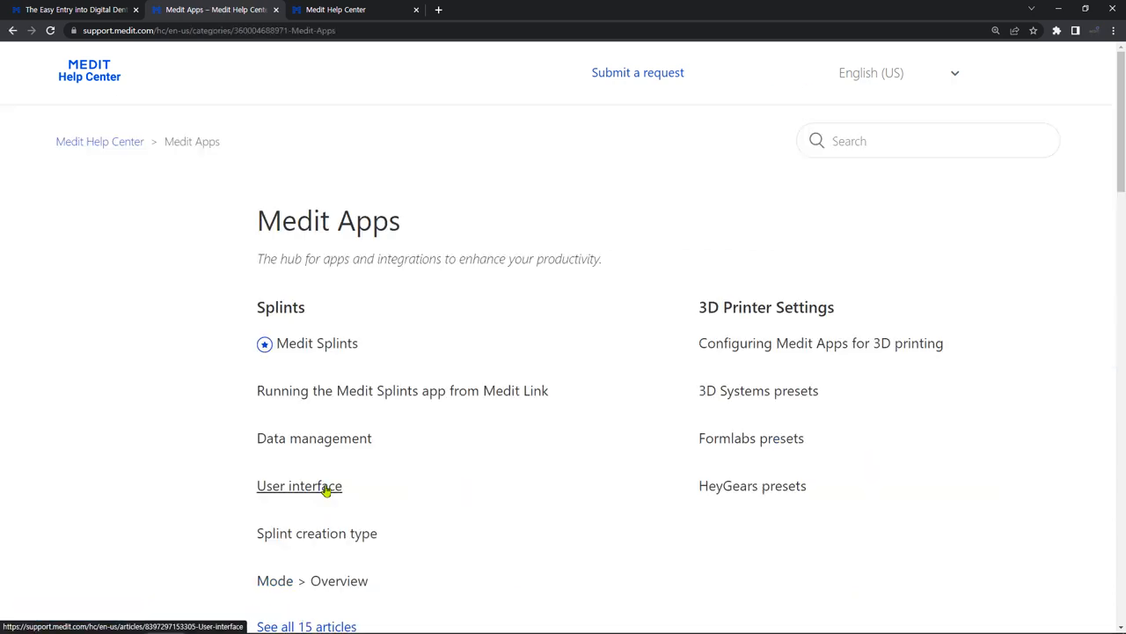
click(820, 343)
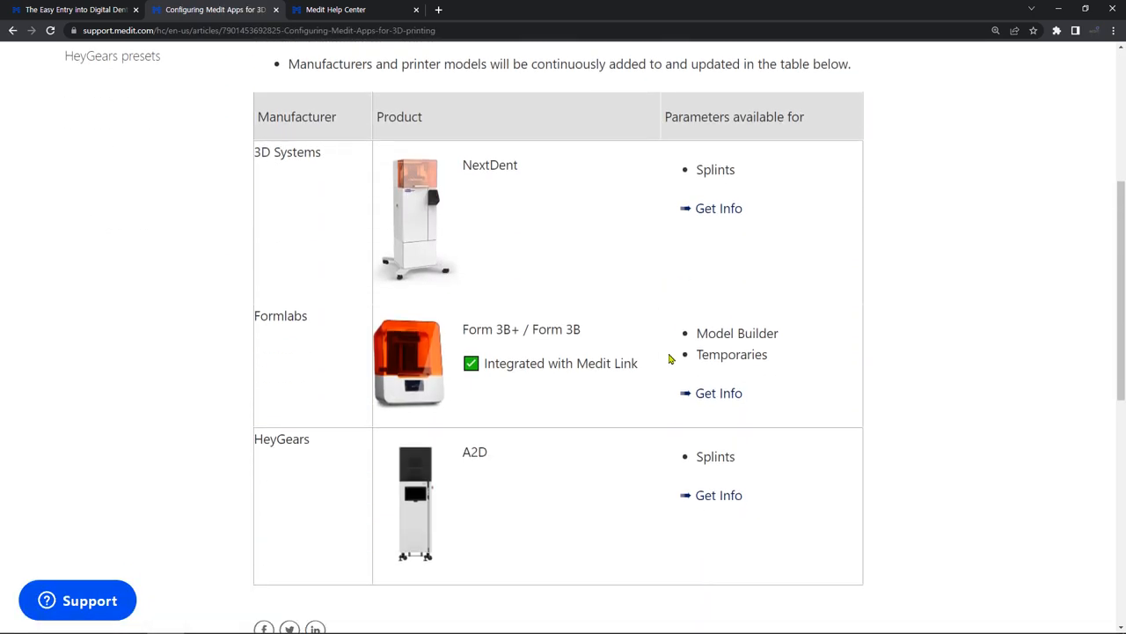
click(719, 393)
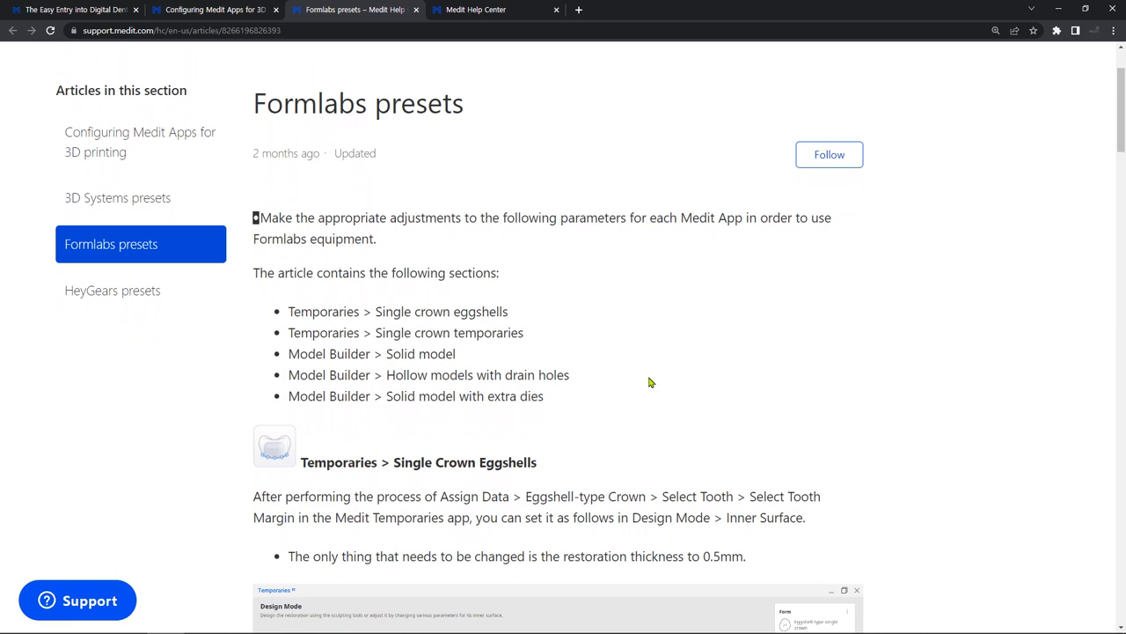